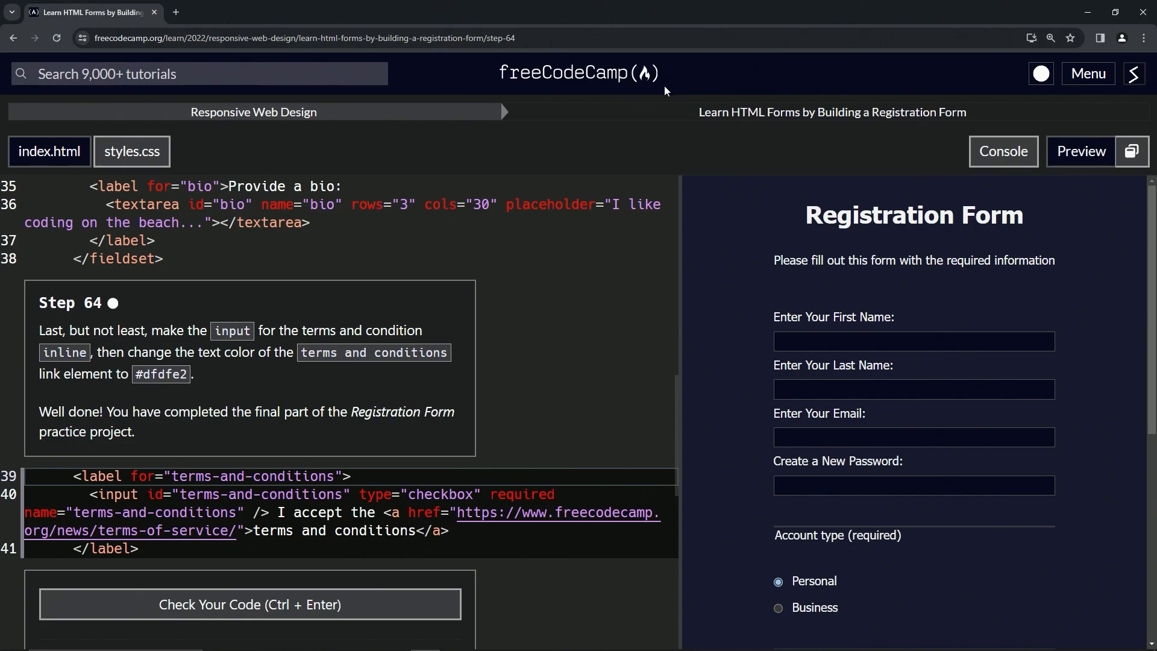
{"action": "mouse_move", "coordinate": [831, 113]}
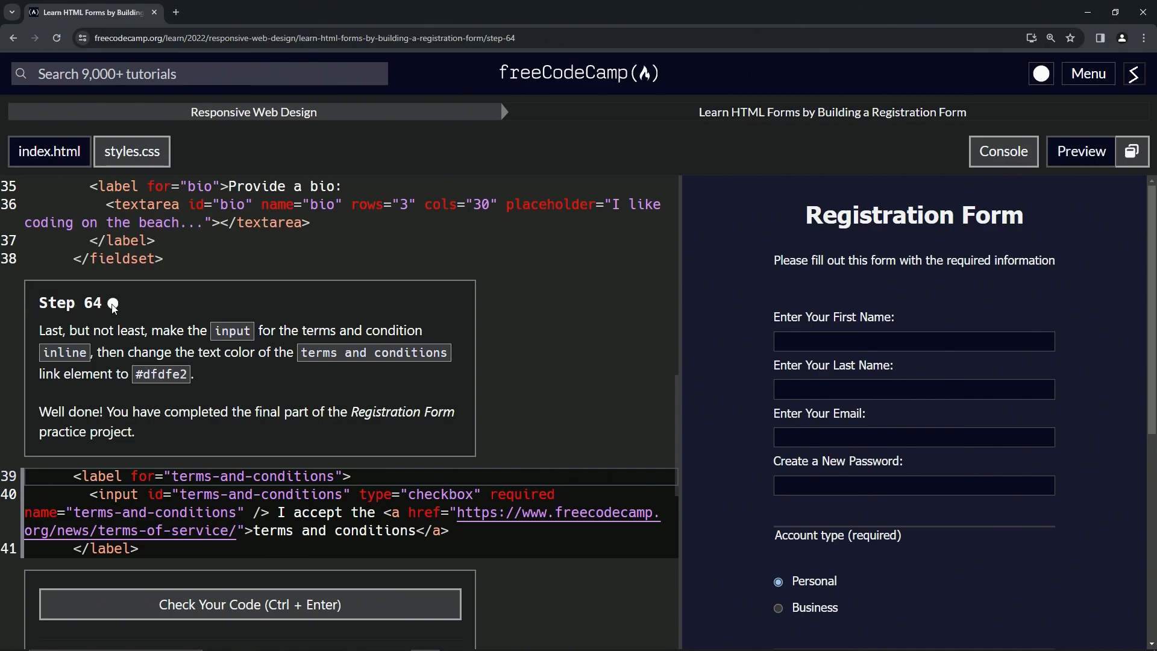
{"action": "mouse_move", "coordinate": [81, 334]}
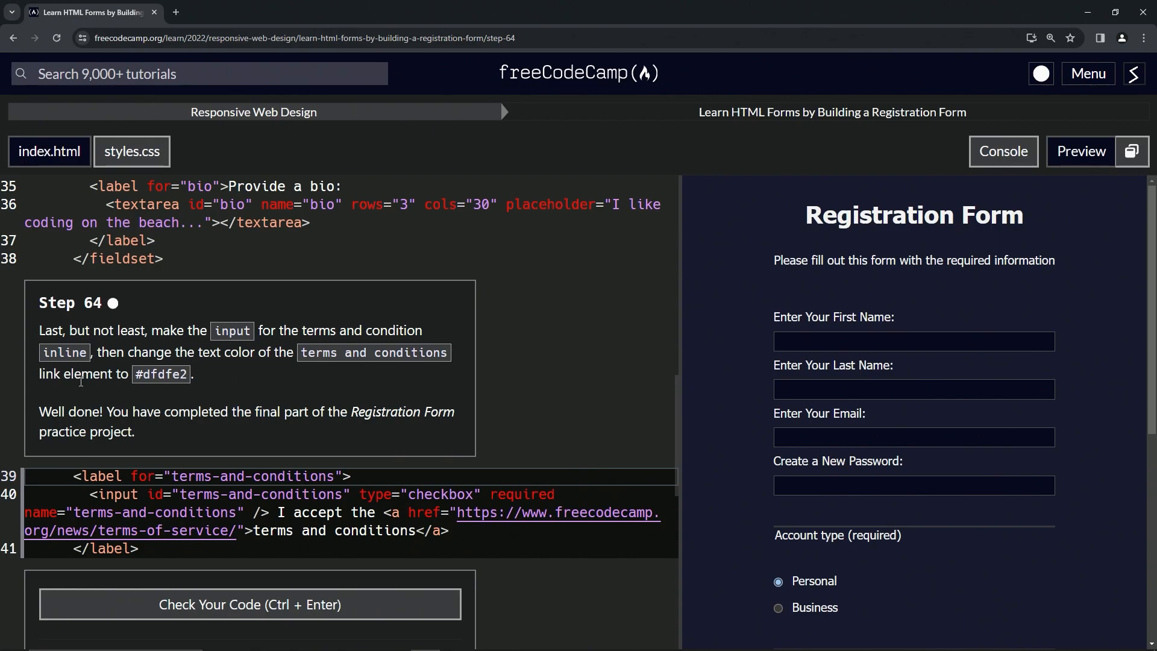
{"action": "mouse_move", "coordinate": [190, 376]}
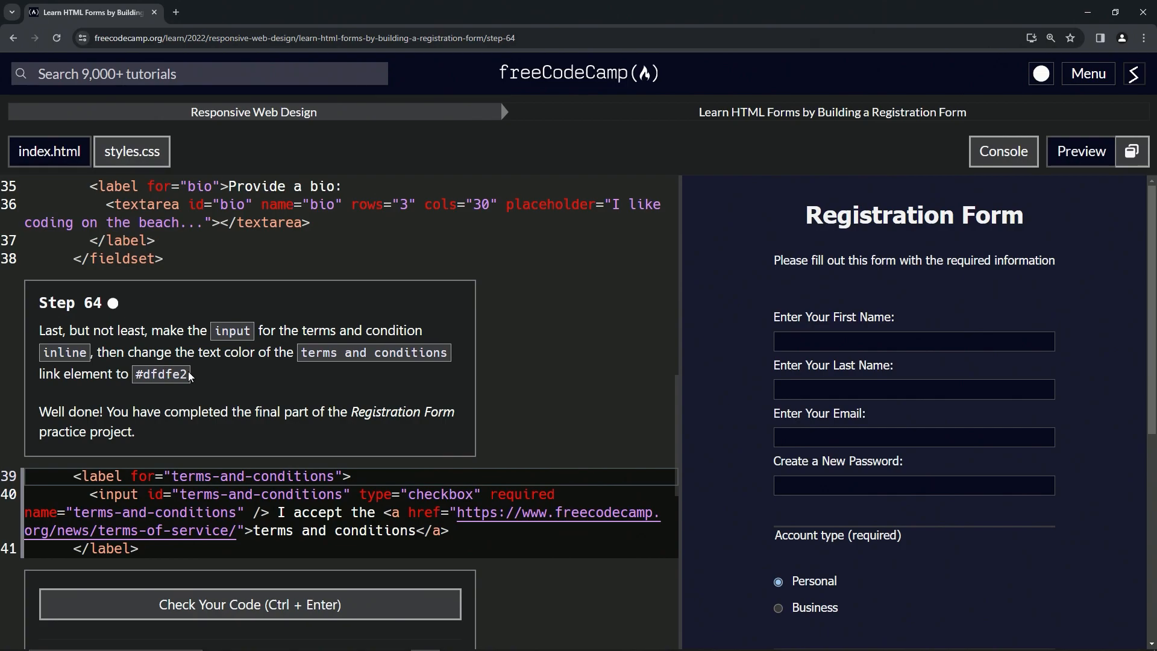
{"action": "mouse_move", "coordinate": [191, 375]}
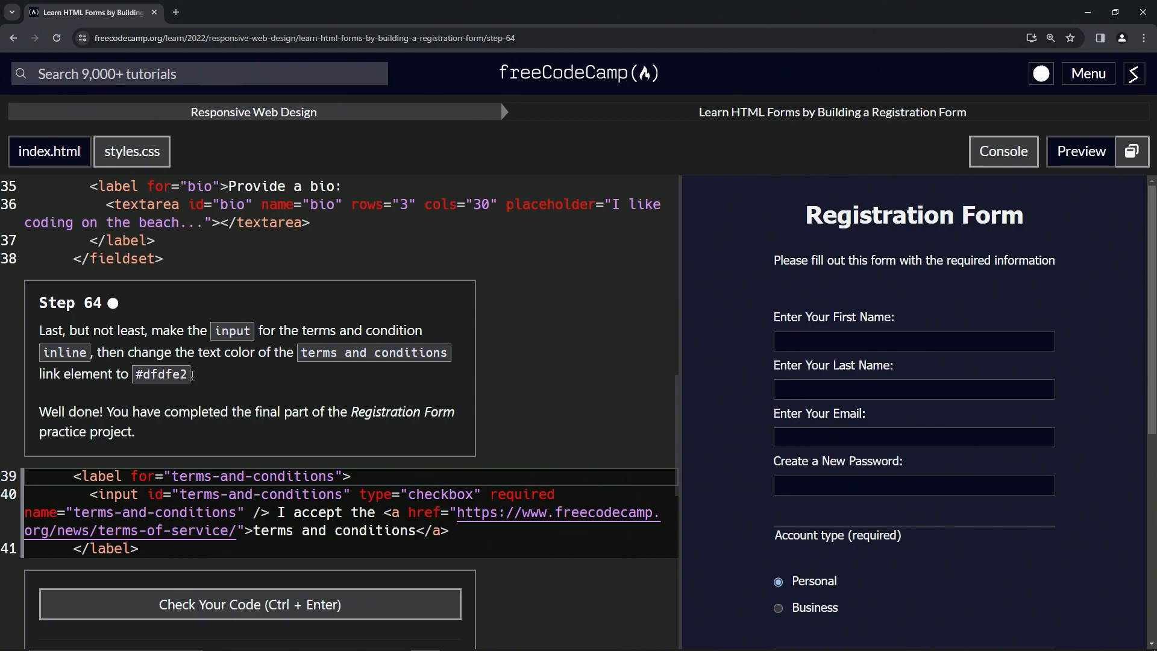
{"action": "mouse_move", "coordinate": [258, 435]}
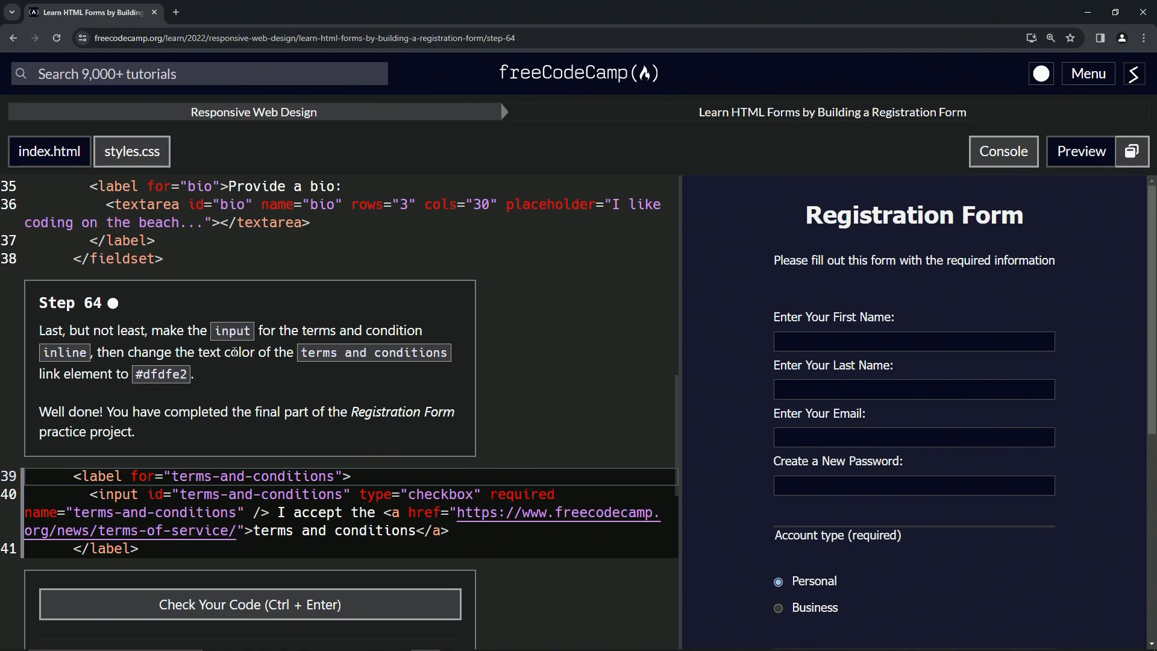
{"action": "mouse_move", "coordinate": [160, 503]}
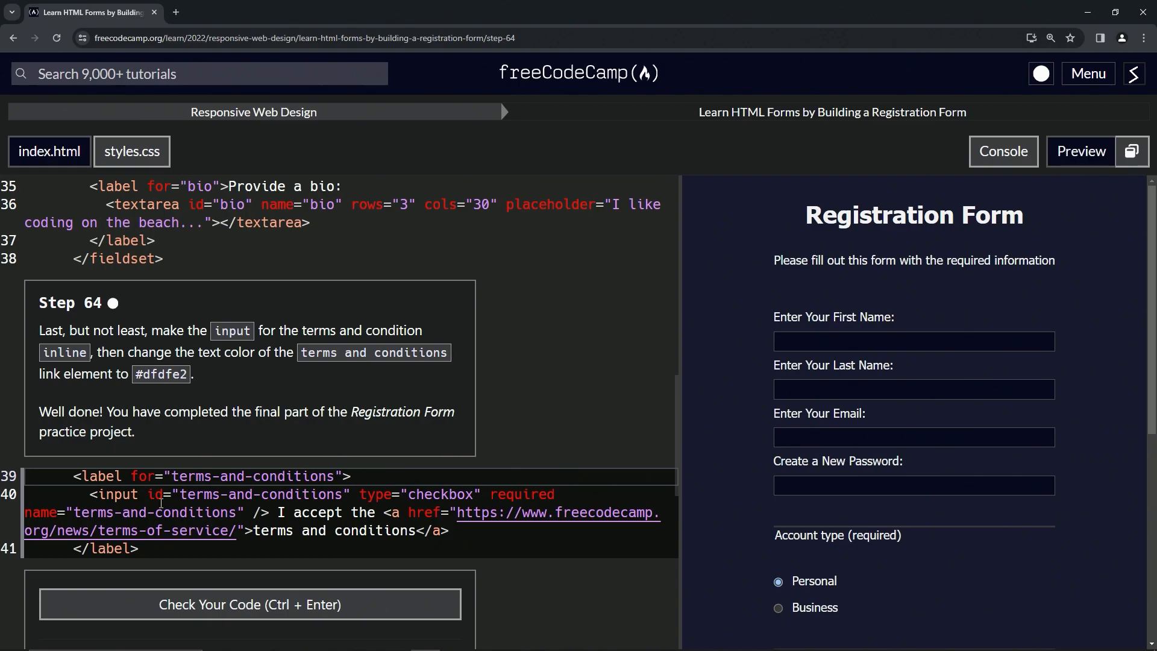
{"action": "mouse_move", "coordinate": [838, 418]}
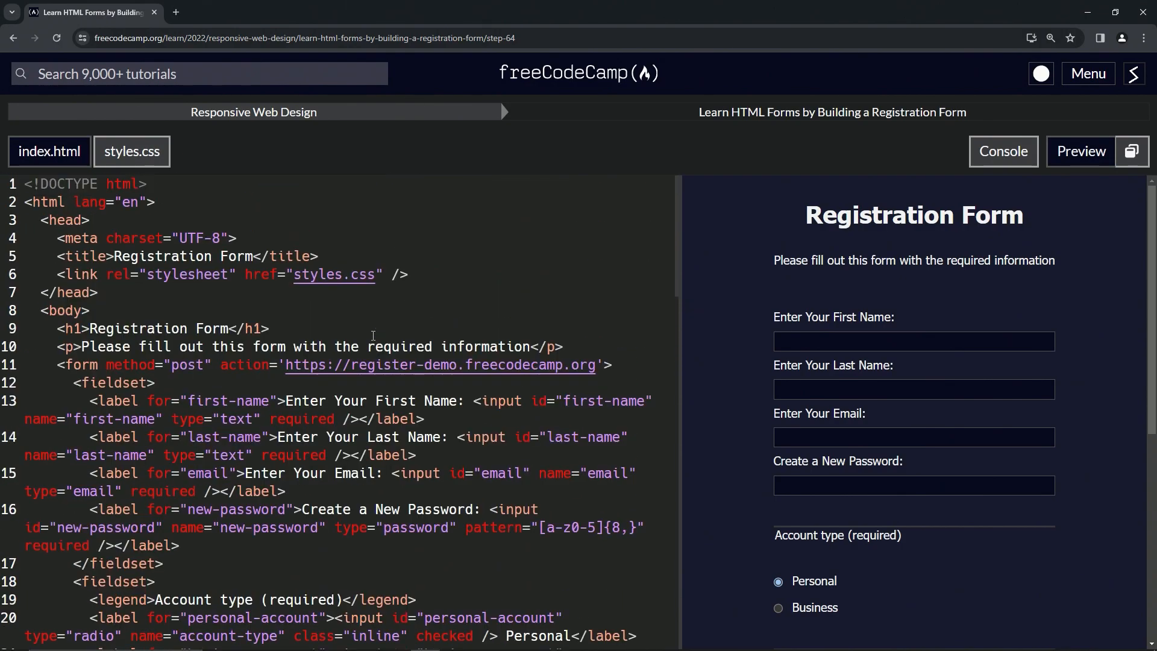
Add class="inline" to the terms-and-conditions checkbox input on line 40 of index.html
{"action": "scroll", "scroll_direction": "down", "scroll_amount": 3}
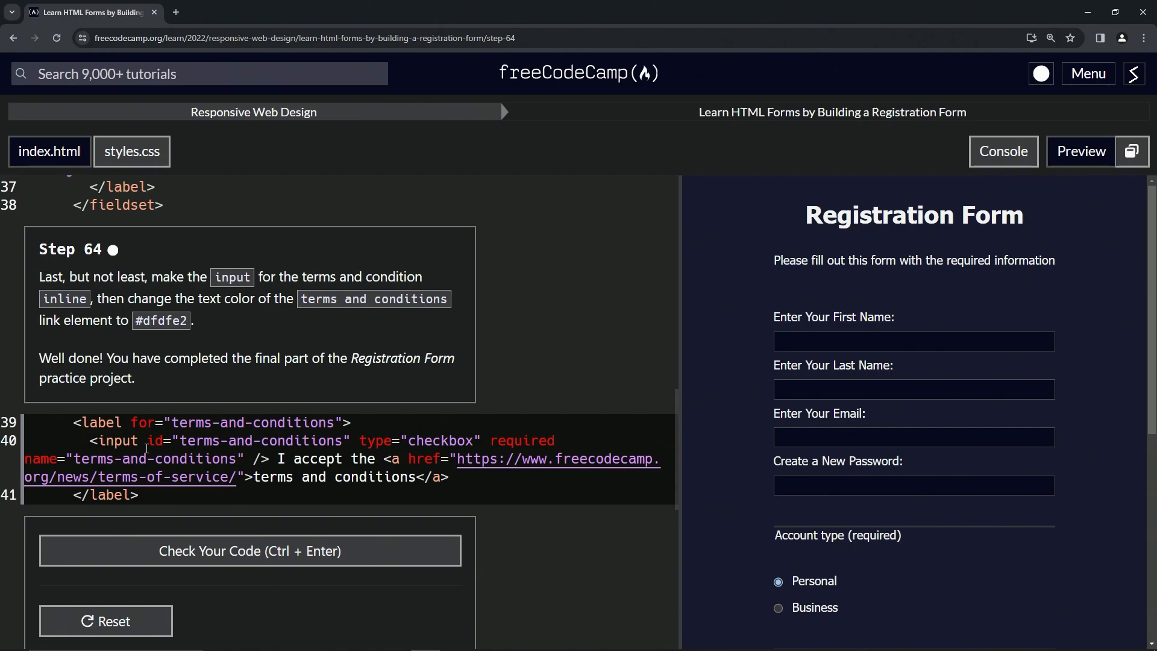
{"action": "type", "text": "class=\"inline\""}
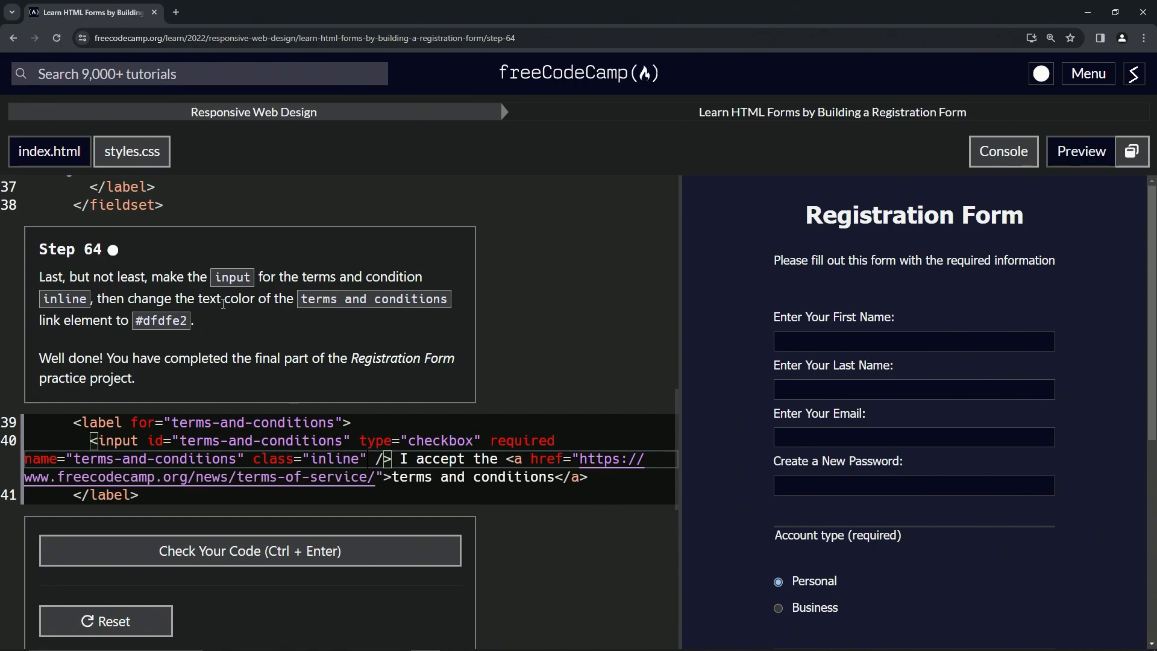
{"action": "mouse_move", "coordinate": [156, 317]}
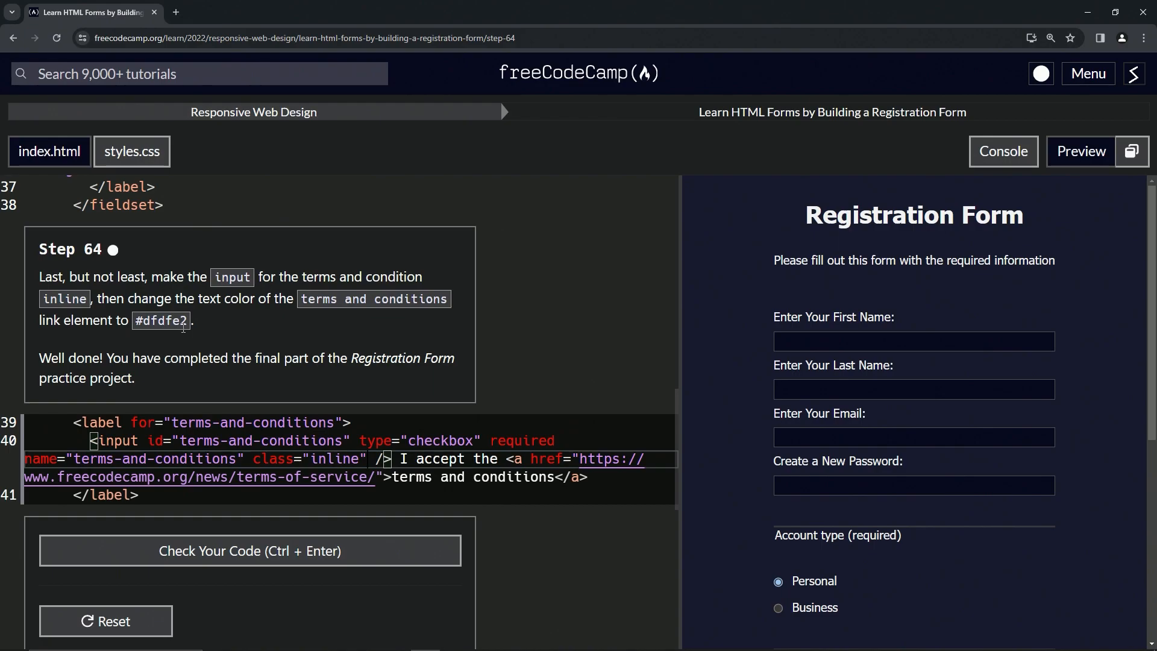
{"action": "mouse_move", "coordinate": [521, 459]}
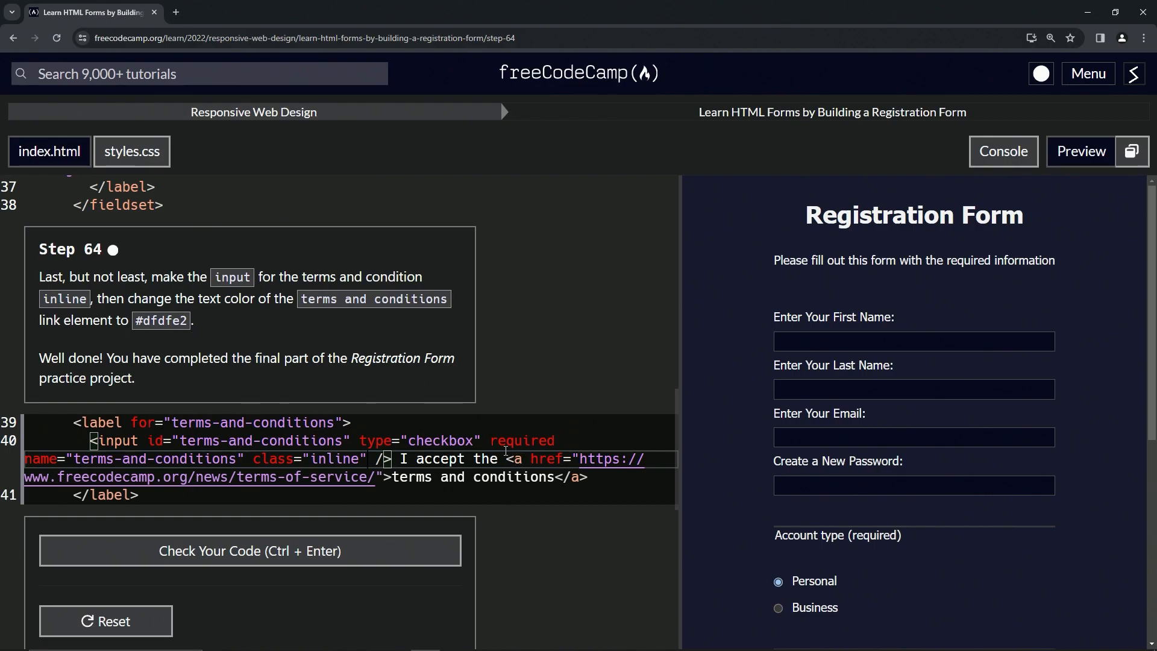
{"action": "left_click", "coordinate": [133, 152]}
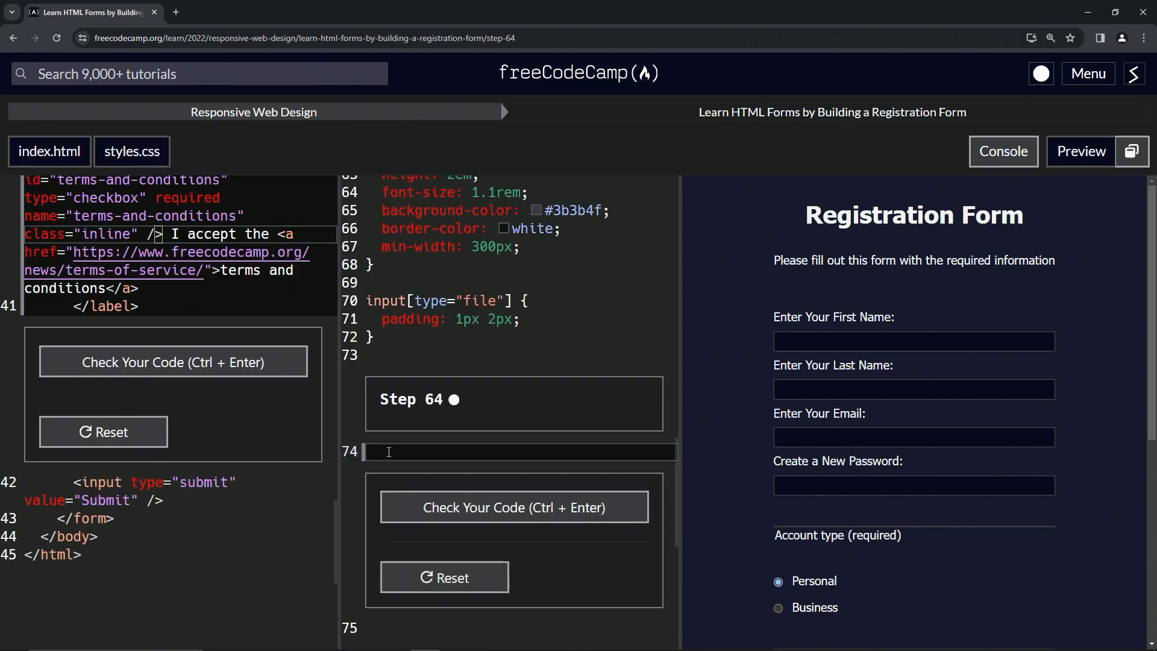
Add an a rule in styles.css setting color: #dfdfe2
{"action": "type", "text": "a"}
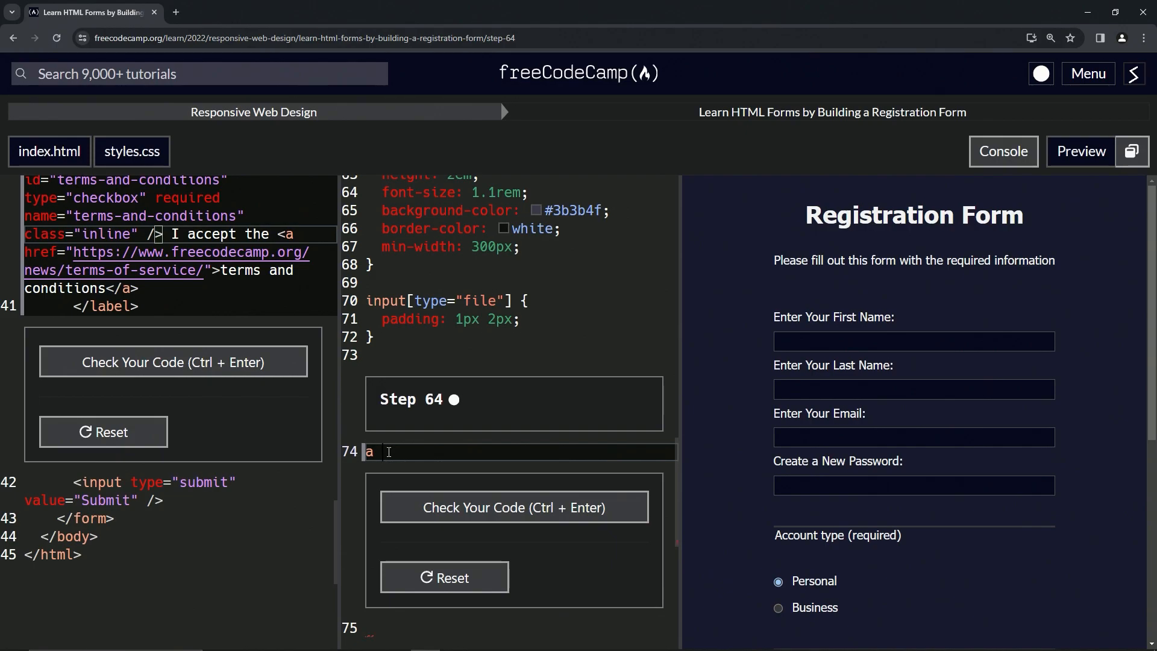
{"action": "type", "text": "{"}
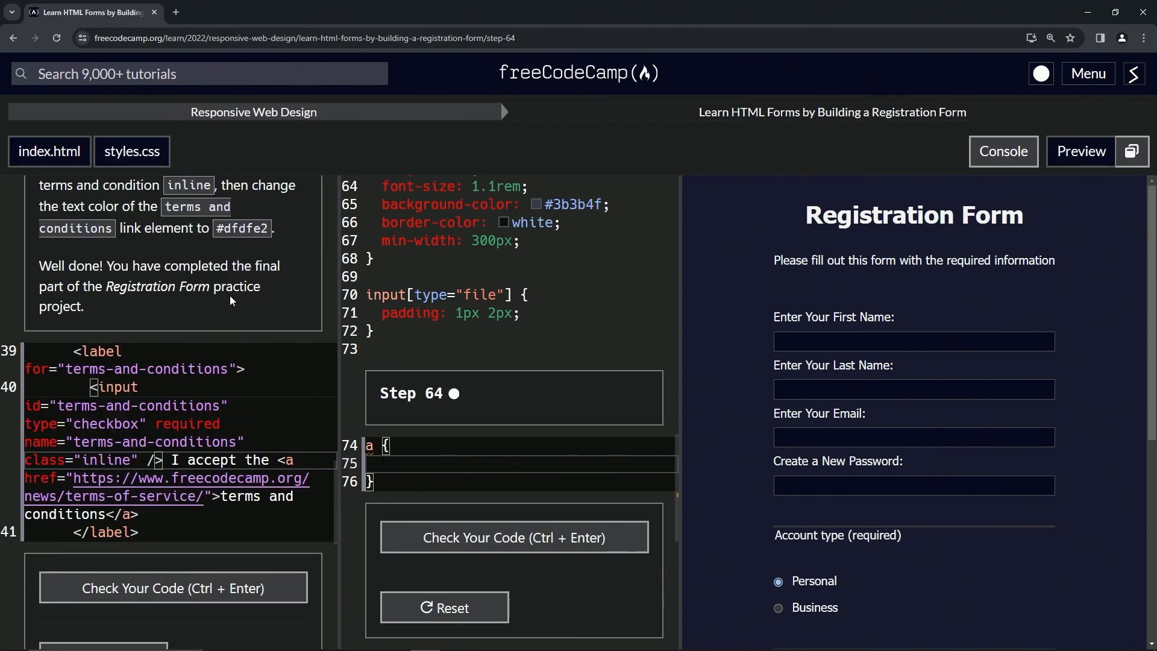
{"action": "type", "text": "color:"}
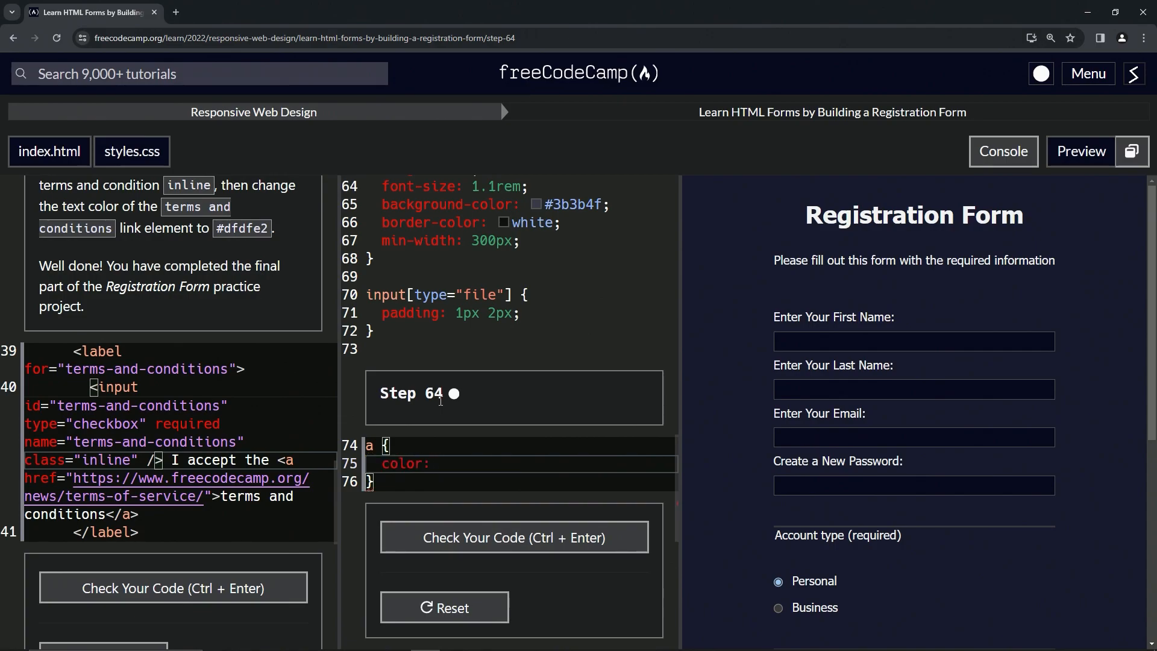
{"action": "type", "text": "#dfd"}
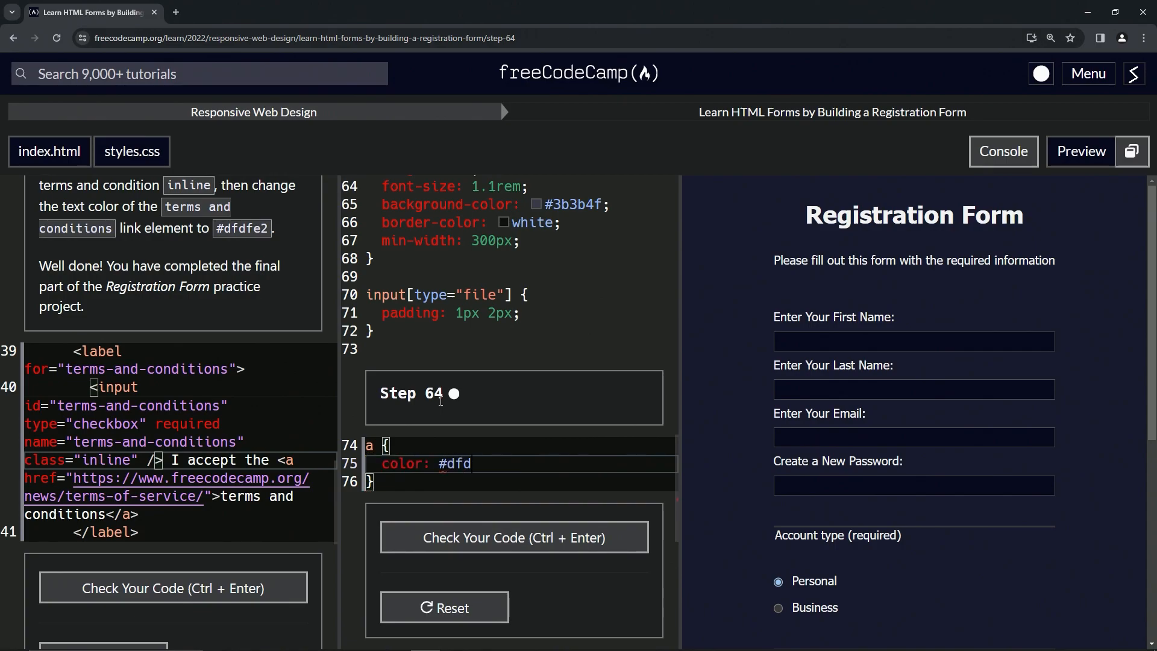
{"action": "type", "text": "fe2;"}
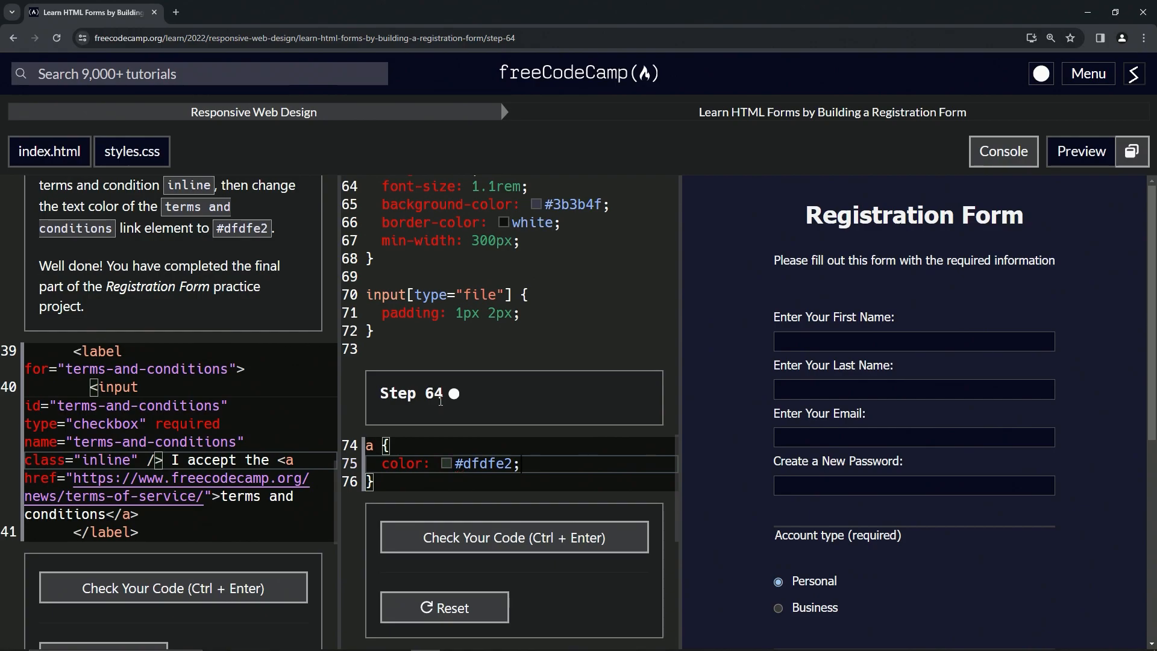
{"action": "scroll", "scroll_direction": "down", "scroll_amount": 3}
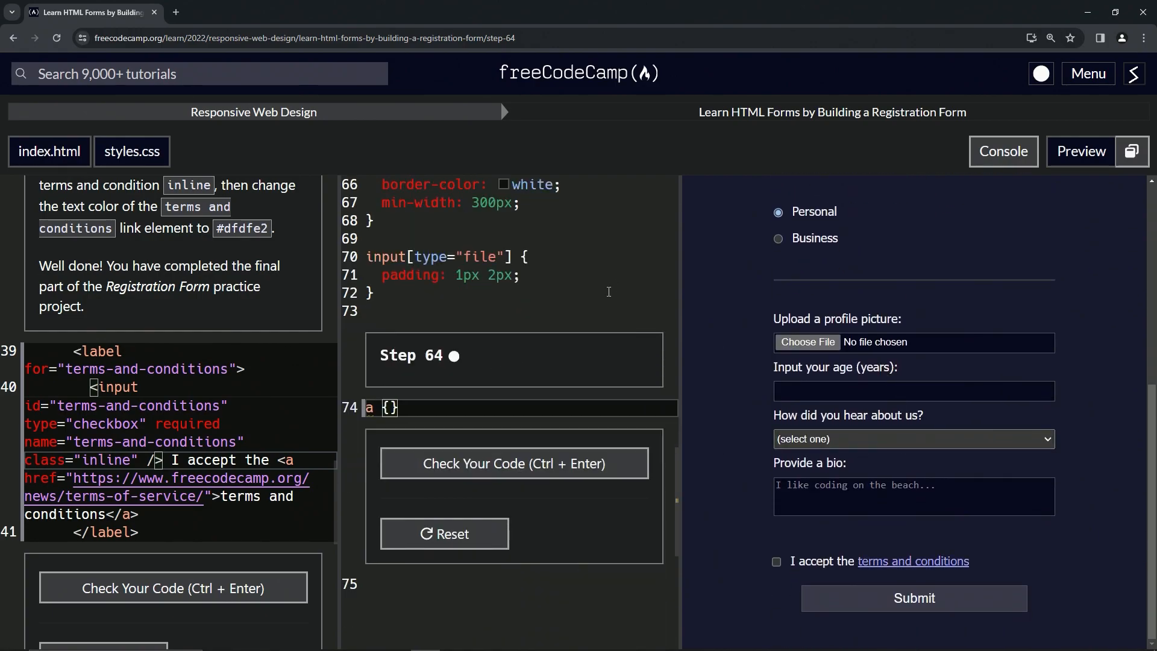
{"action": "type", "text": "color: #dfdfe2;"}
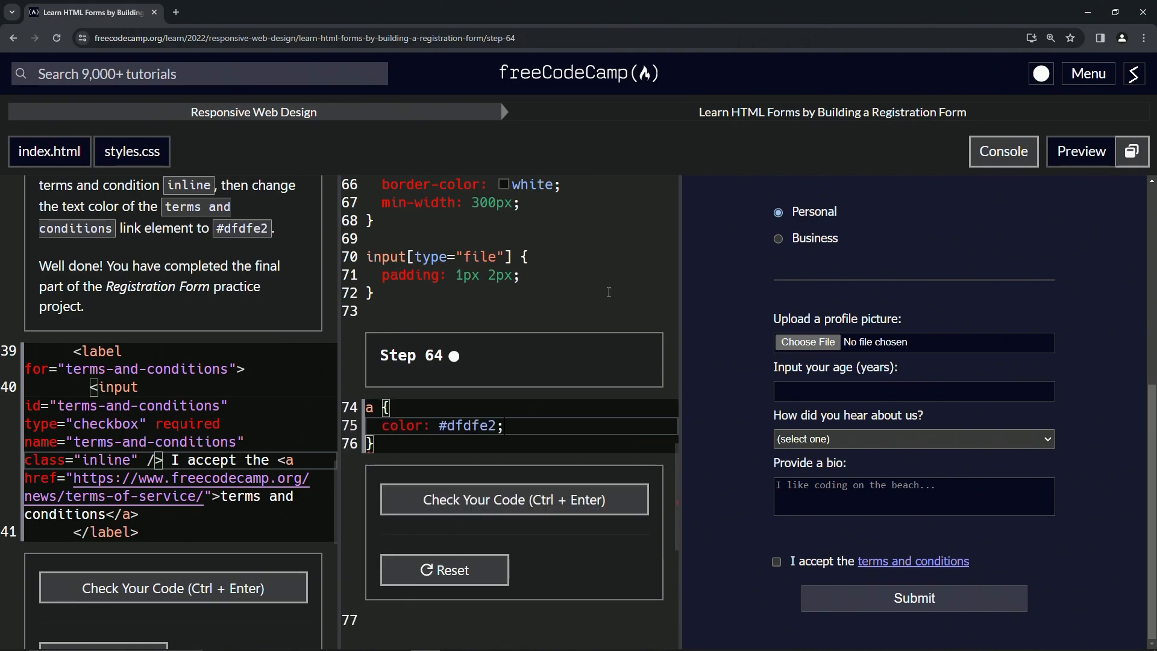
{"action": "mouse_move", "coordinate": [913, 561]}
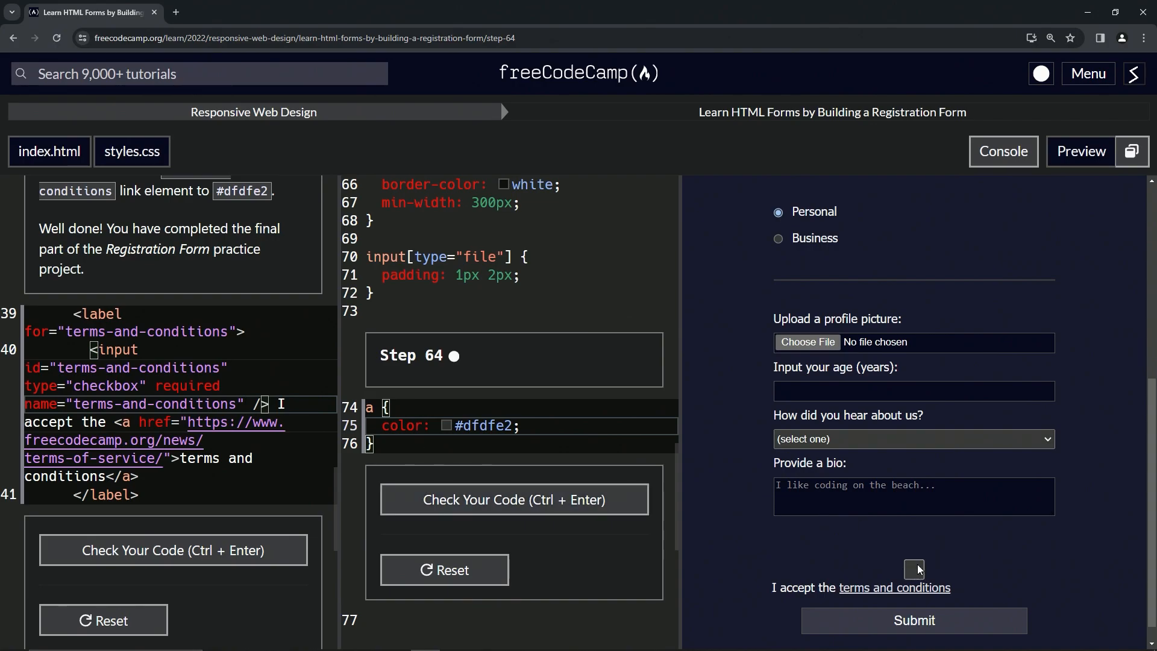
Keep class="inline" on the terms-and-conditions checkbox input in index.html
{"action": "type", "text": "class=\"inline\""}
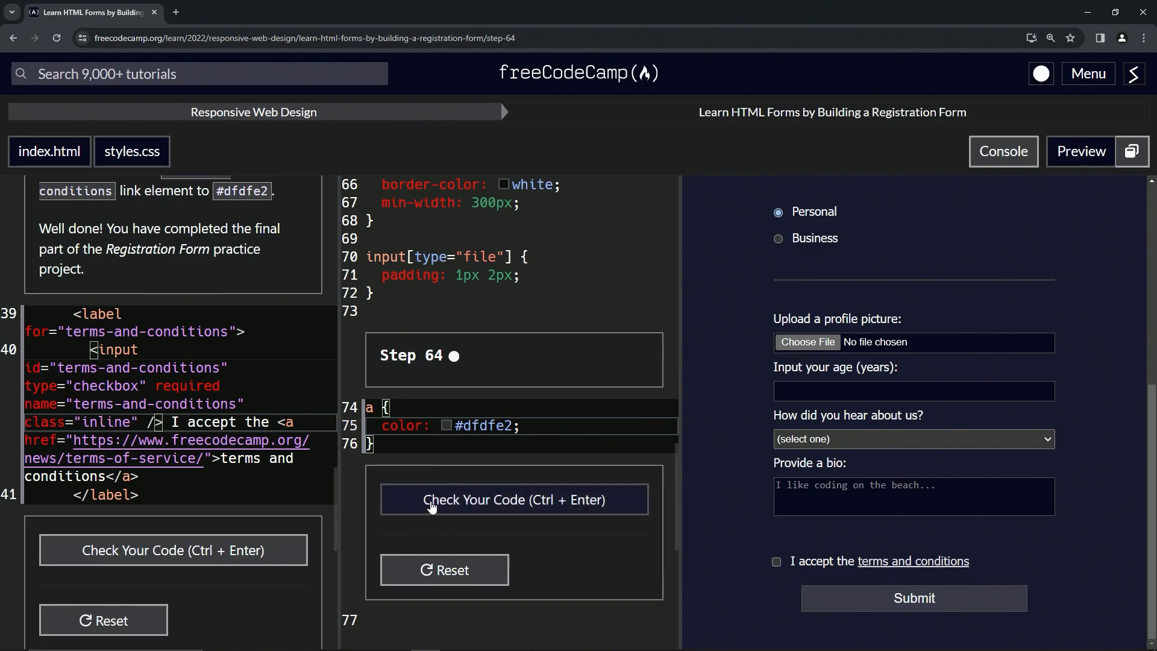
Check the step 64 code, then submit it to finish the Registration Form course
{"action": "left_click", "coordinate": [513, 499]}
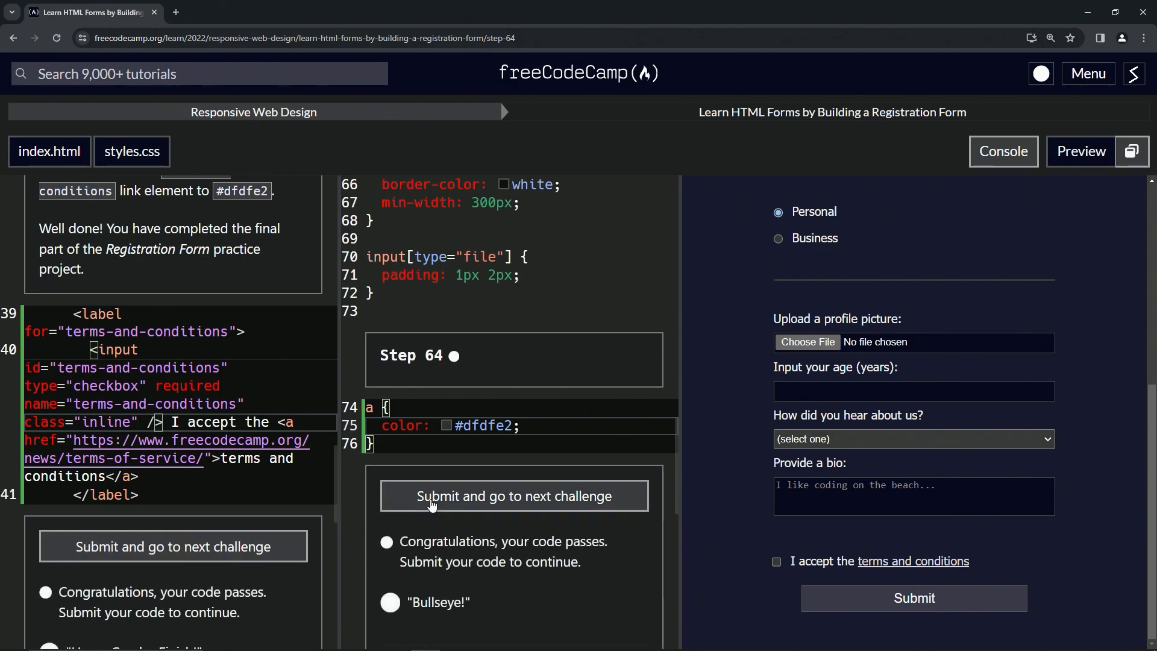
{"action": "left_click", "coordinate": [513, 495]}
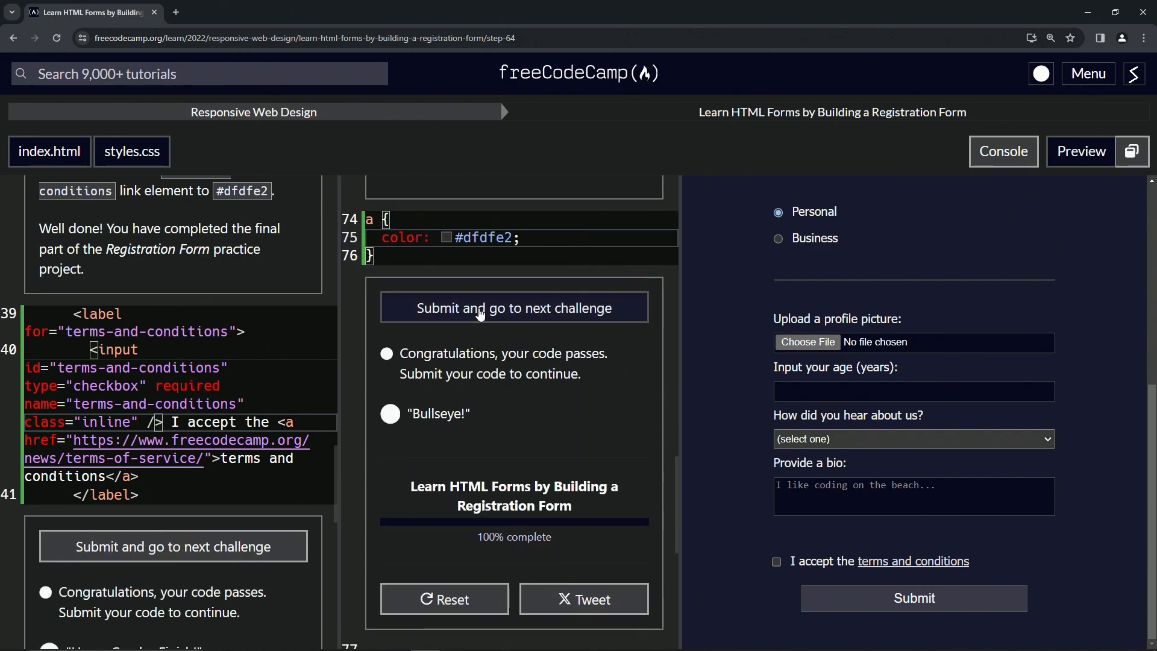
{"action": "left_click", "coordinate": [513, 307]}
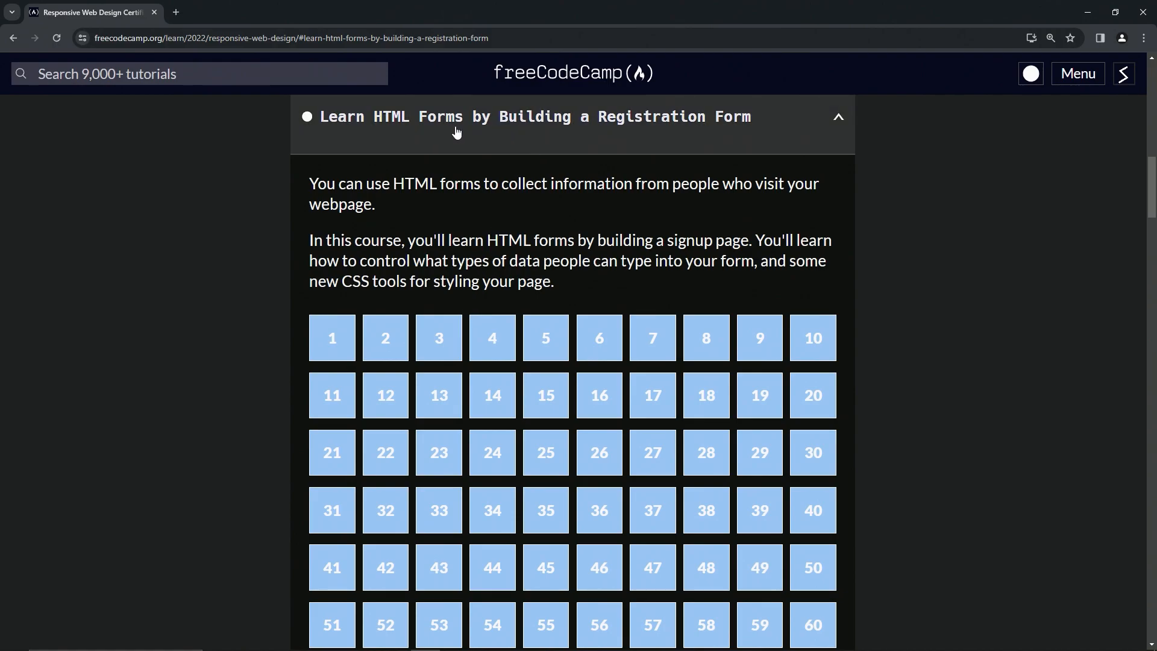
{"action": "mouse_move", "coordinate": [718, 147]}
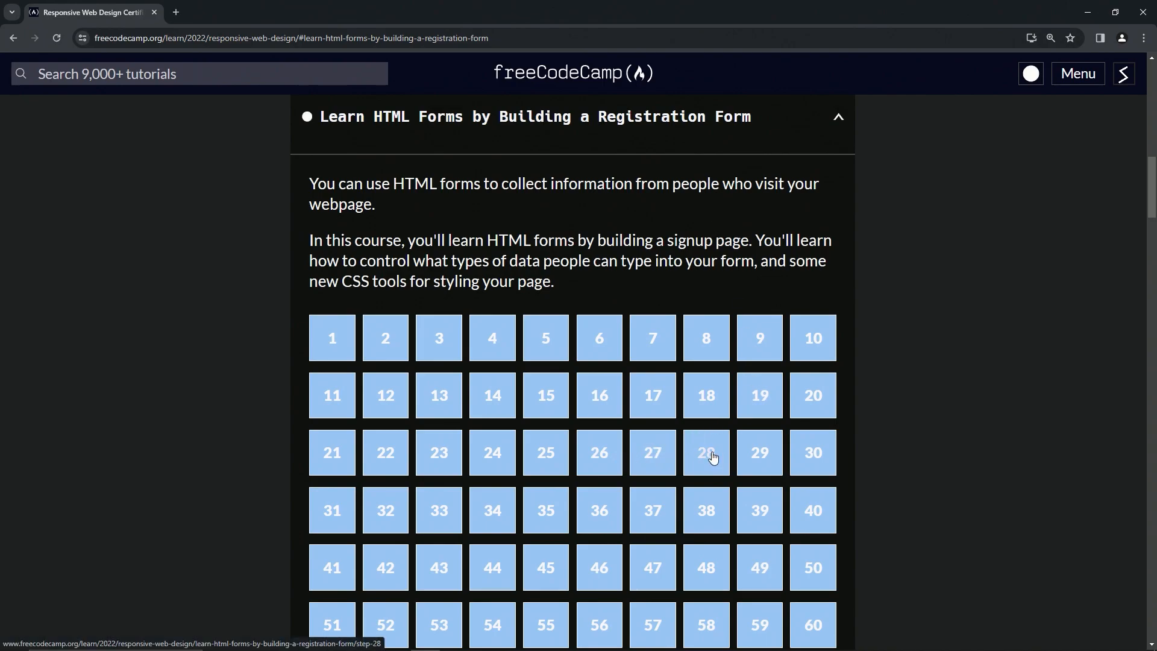
{"action": "mouse_move", "coordinate": [759, 452]}
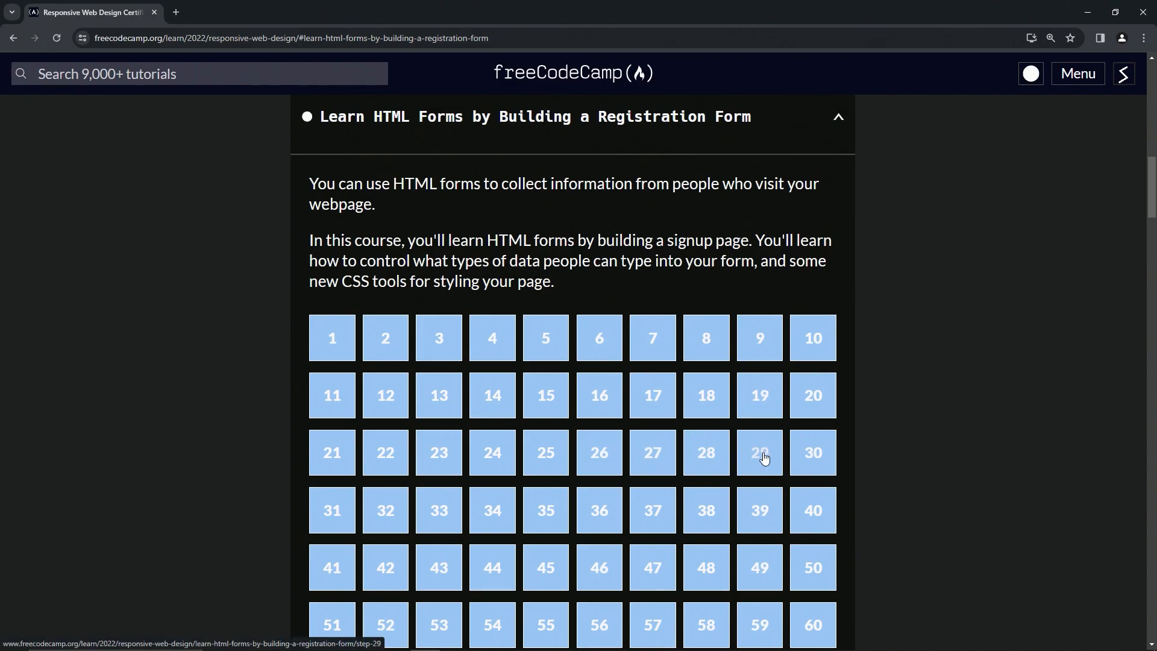
{"action": "mouse_move", "coordinate": [608, 150]}
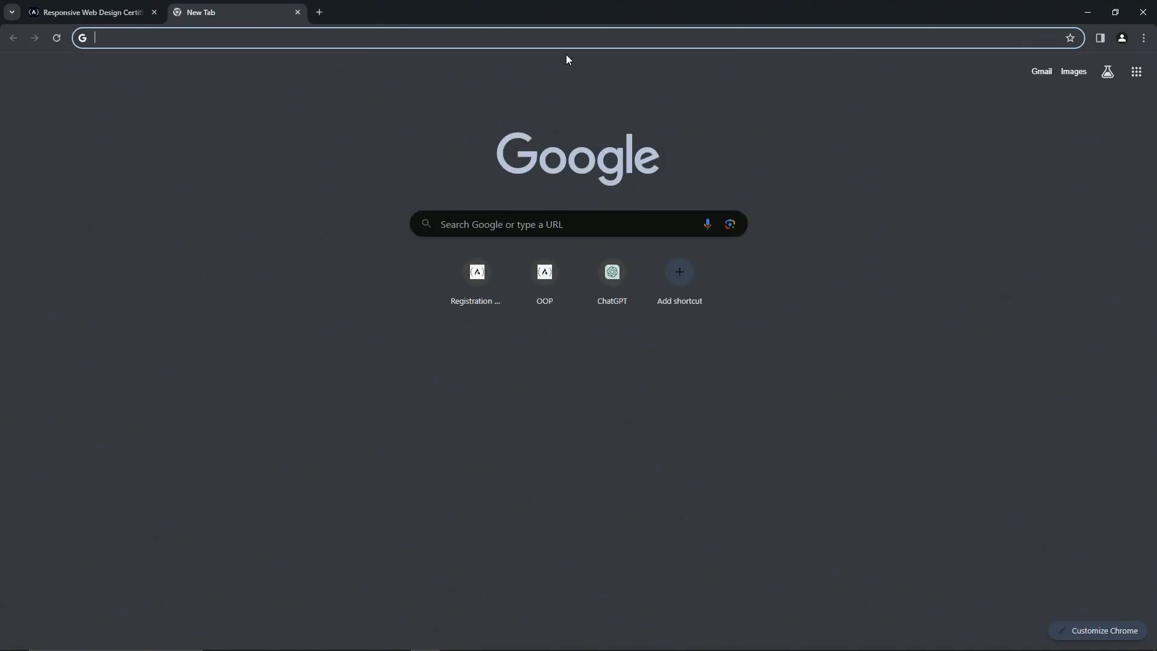
Open the saved OOP shortcut to reach the JavaScript Algorithms and Data Structures certification
{"action": "left_click", "coordinate": [543, 272]}
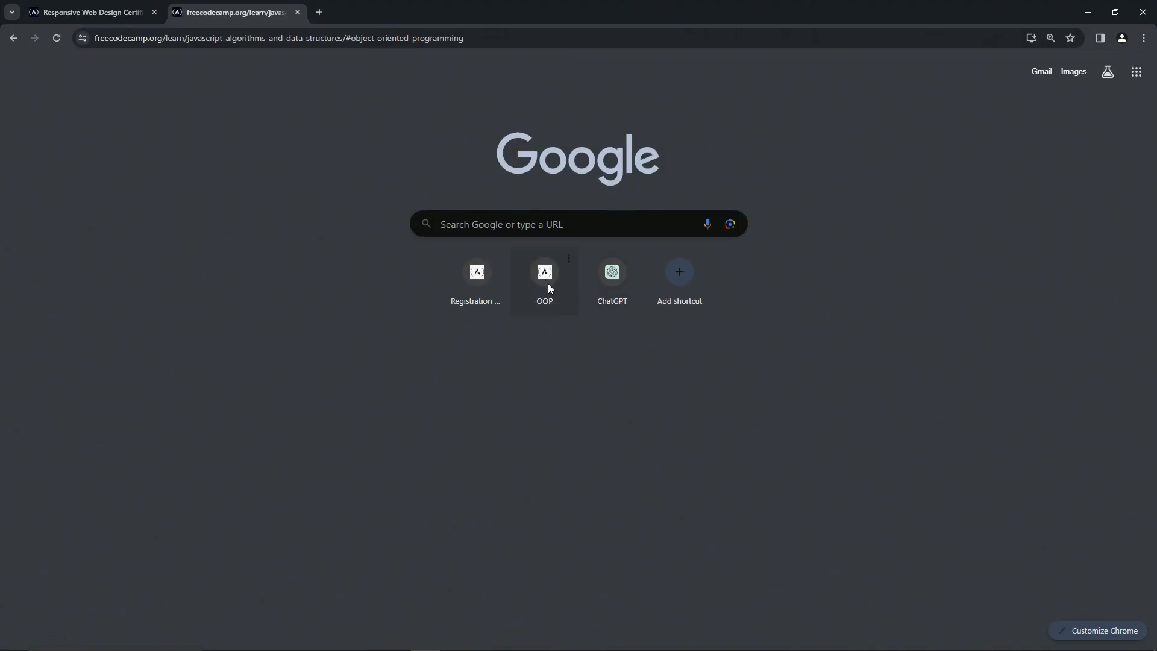
{"action": "left_click", "coordinate": [543, 272]}
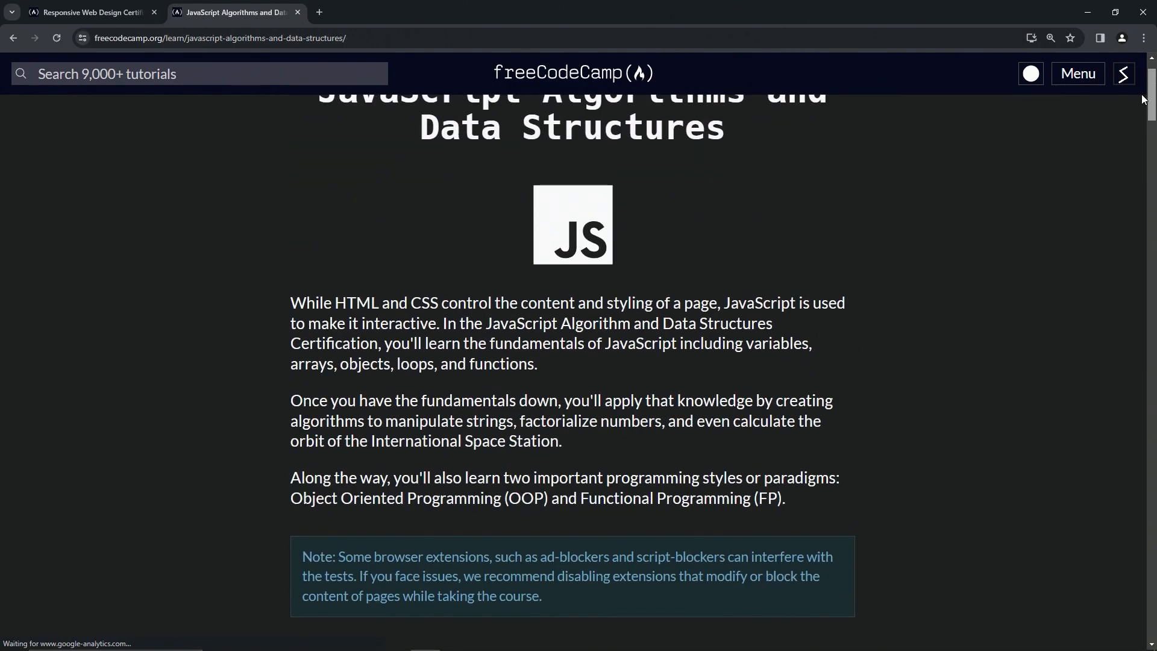
{"action": "scroll", "scroll_direction": "down", "scroll_amount": 3}
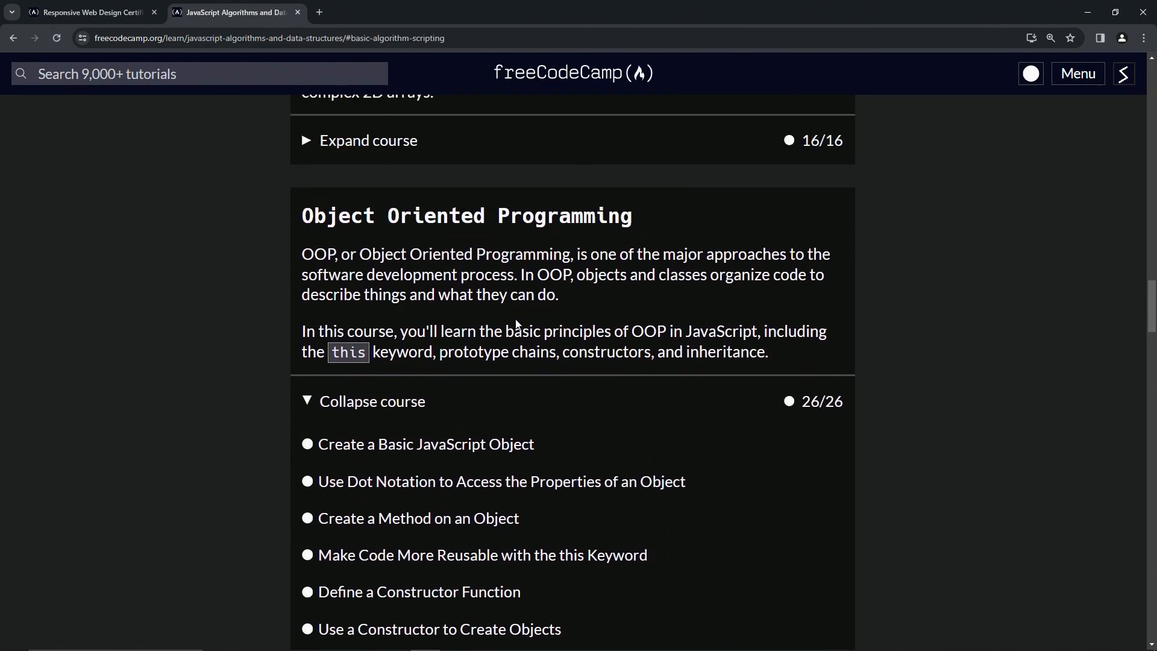
Expand and collapse the Object Oriented Programming list showing 26/26 complete
{"action": "left_click", "coordinate": [373, 400]}
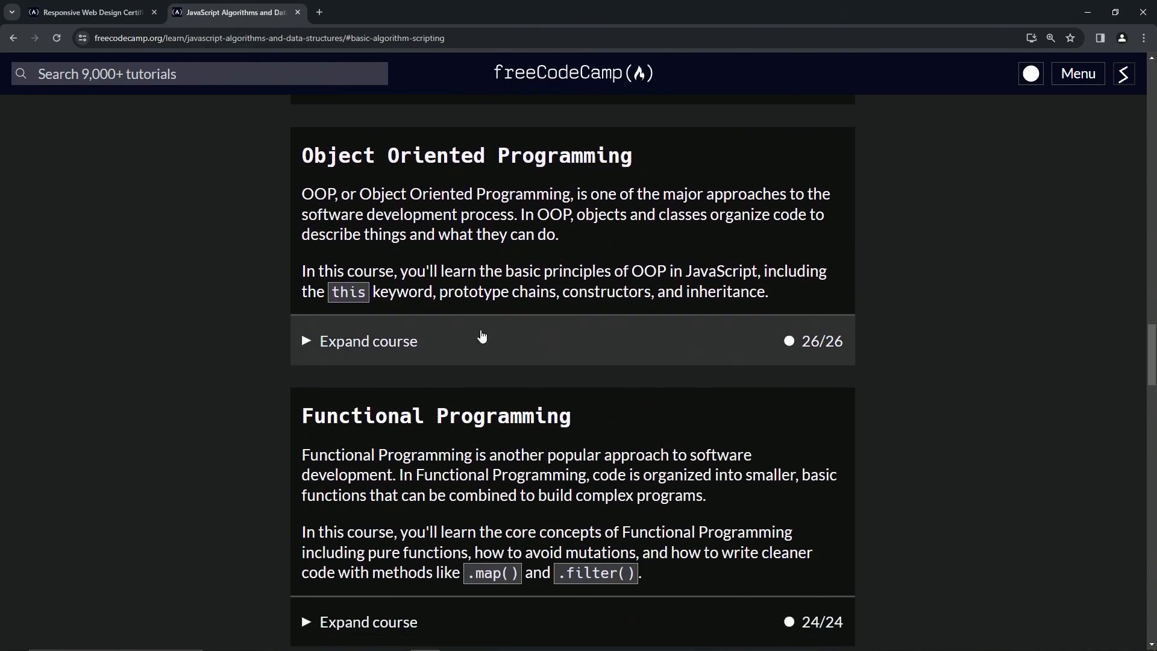
{"action": "left_click", "coordinate": [369, 340]}
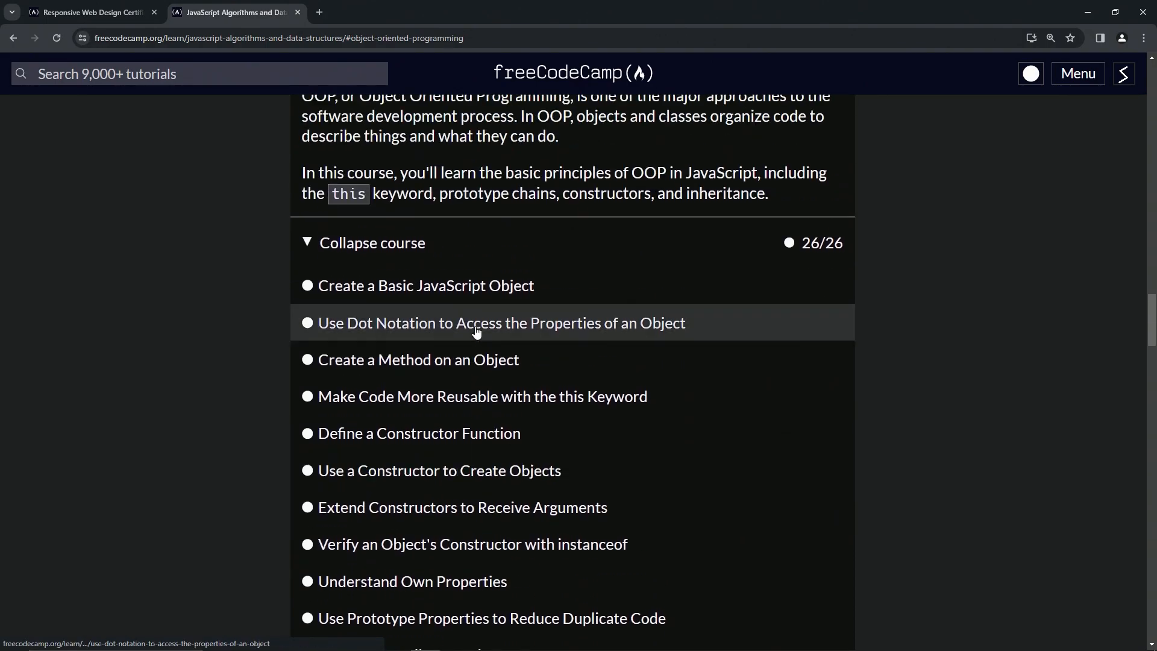
{"action": "left_click", "coordinate": [373, 242]}
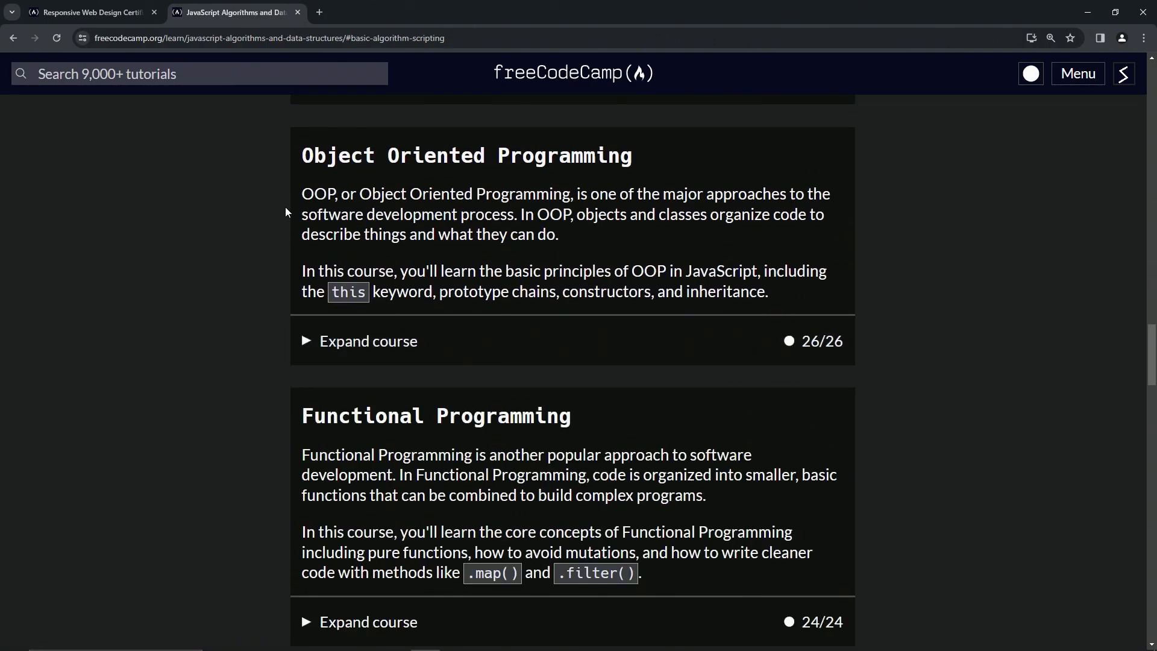
{"action": "mouse_move", "coordinate": [448, 426]}
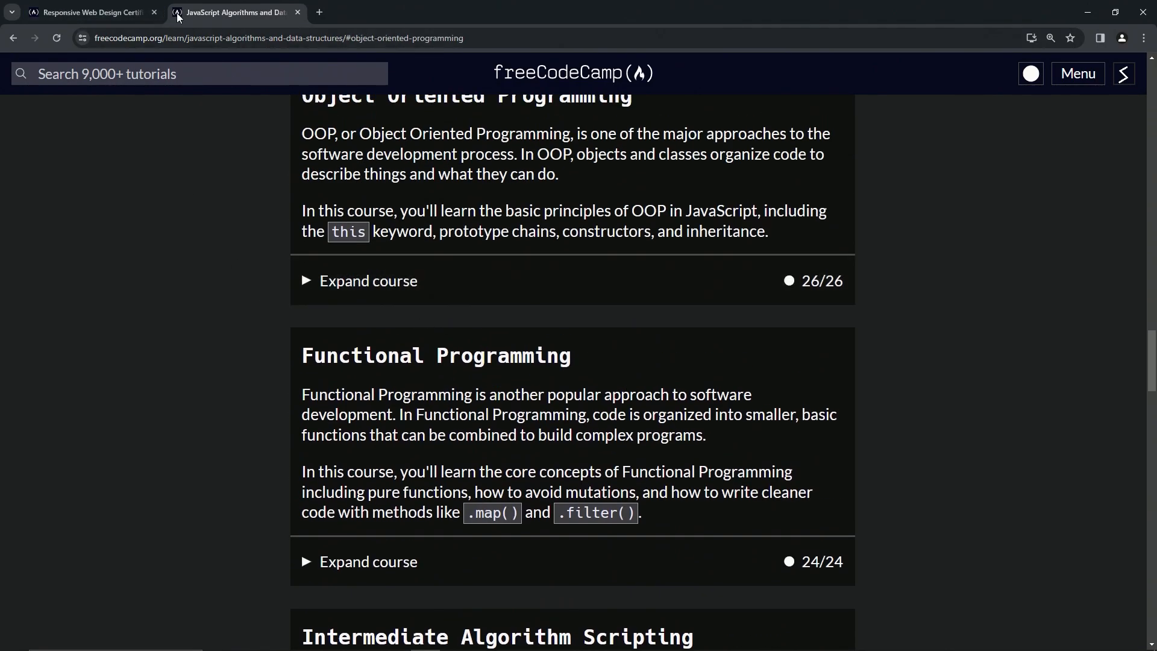
Return to the Responsive Web Design tab and expand then collapse the Cafe Menu course
{"action": "left_click", "coordinate": [88, 12]}
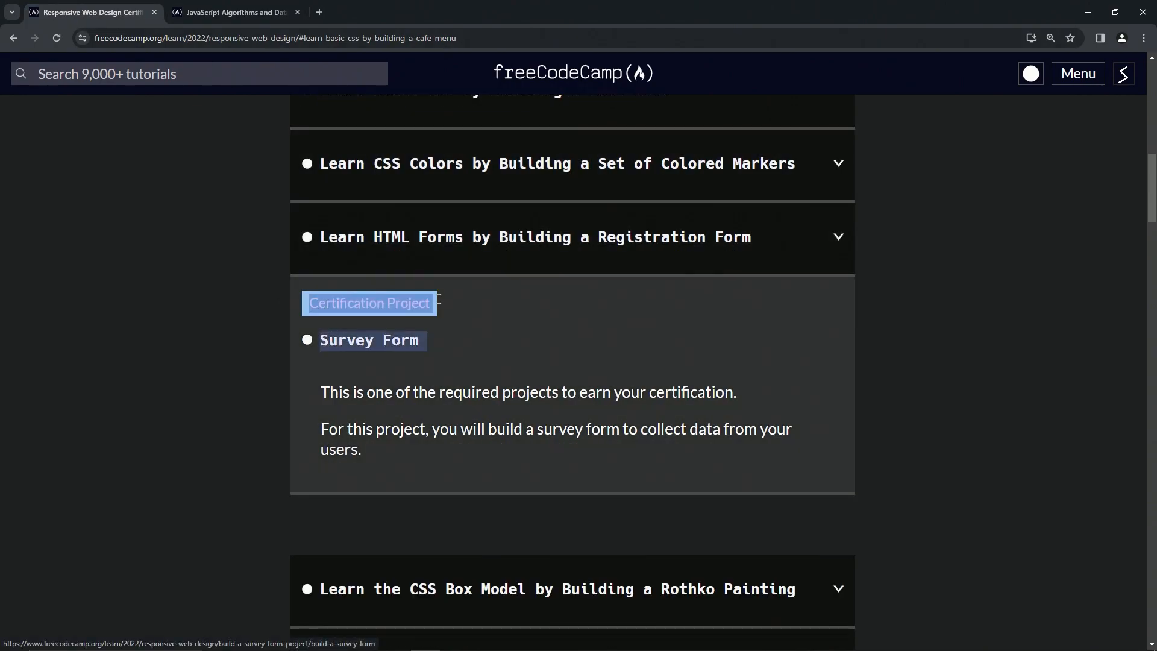
{"action": "left_click", "coordinate": [368, 340]}
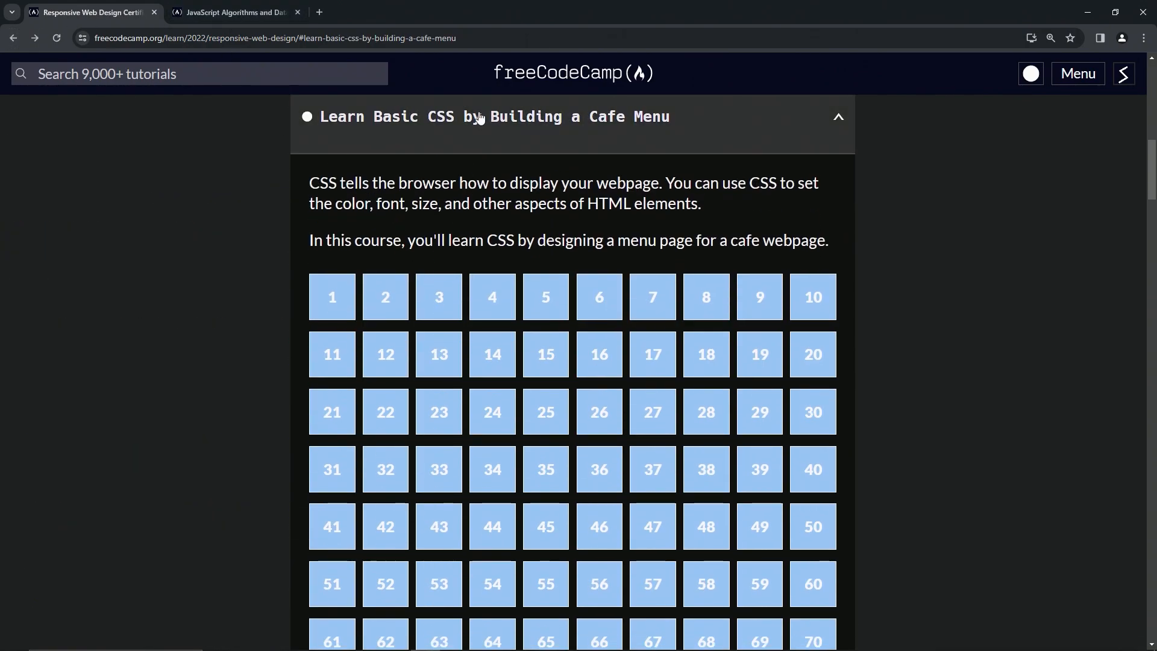
{"action": "left_click", "coordinate": [838, 117]}
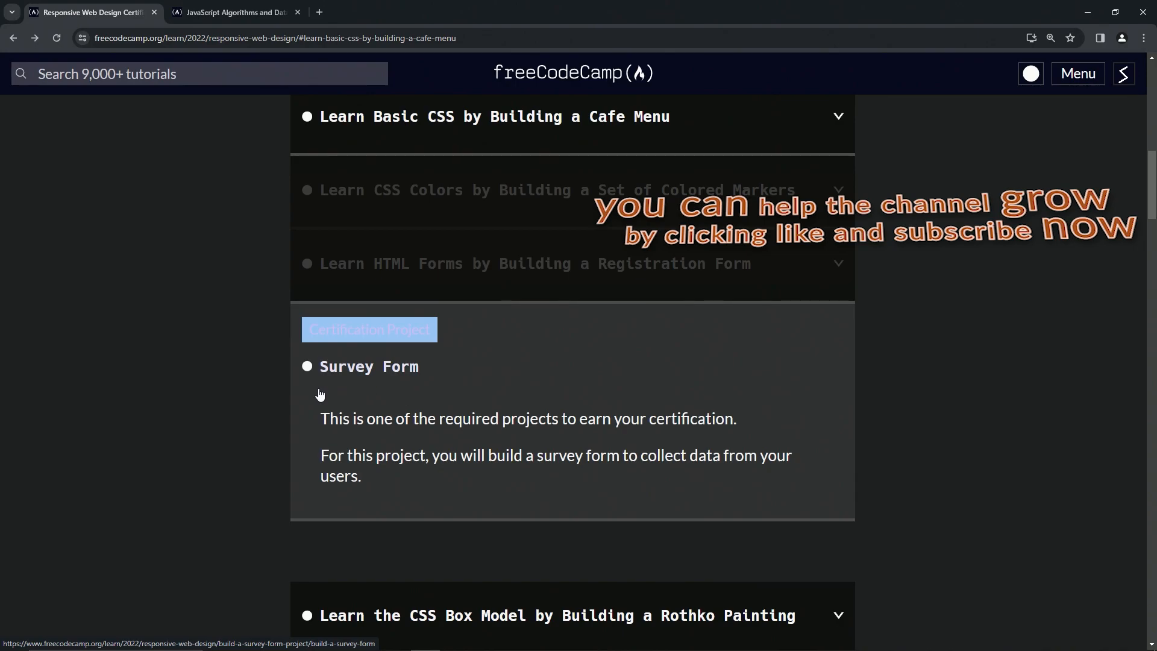
{"action": "mouse_move", "coordinate": [831, 334]}
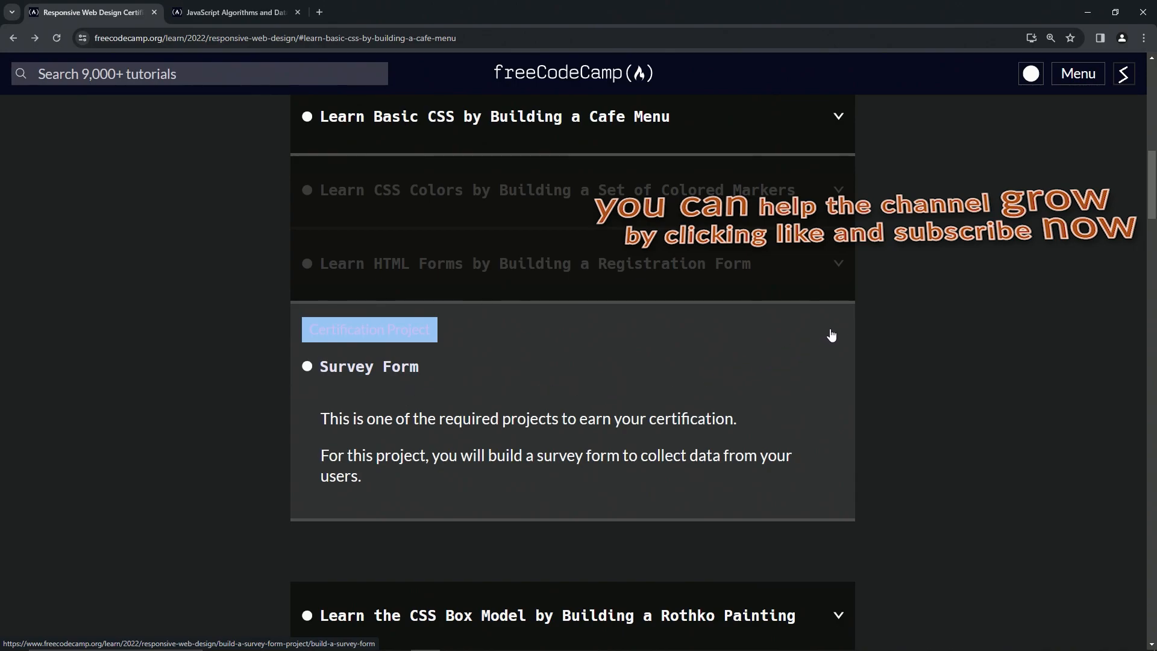